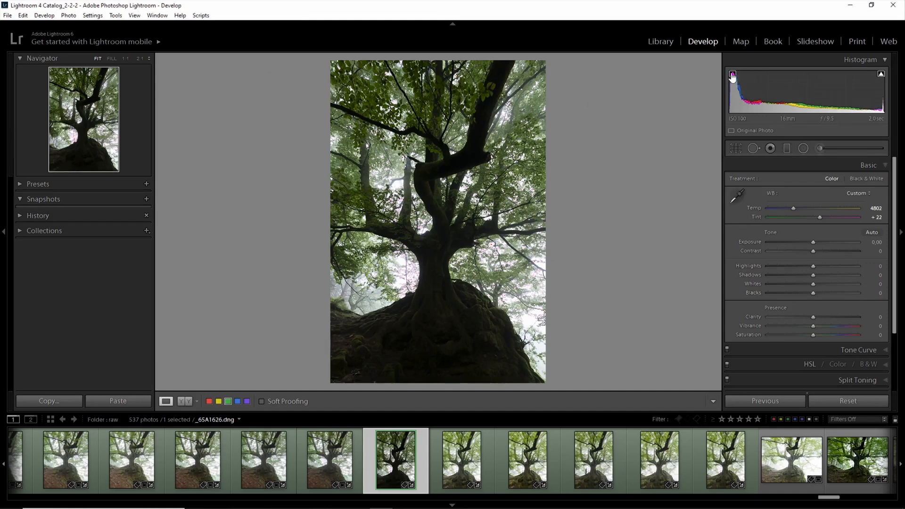
{"action": "mouse_move", "coordinate": [441, 329]}
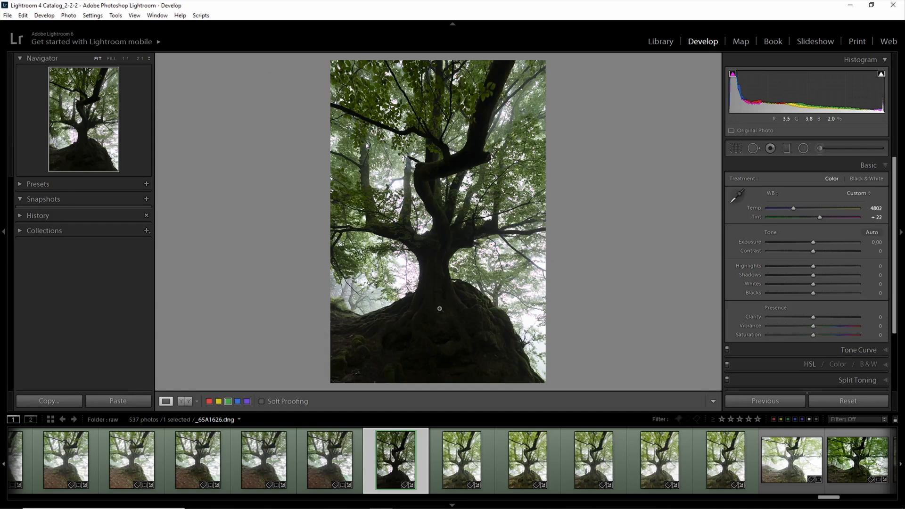
{"action": "mouse_move", "coordinate": [449, 301]}
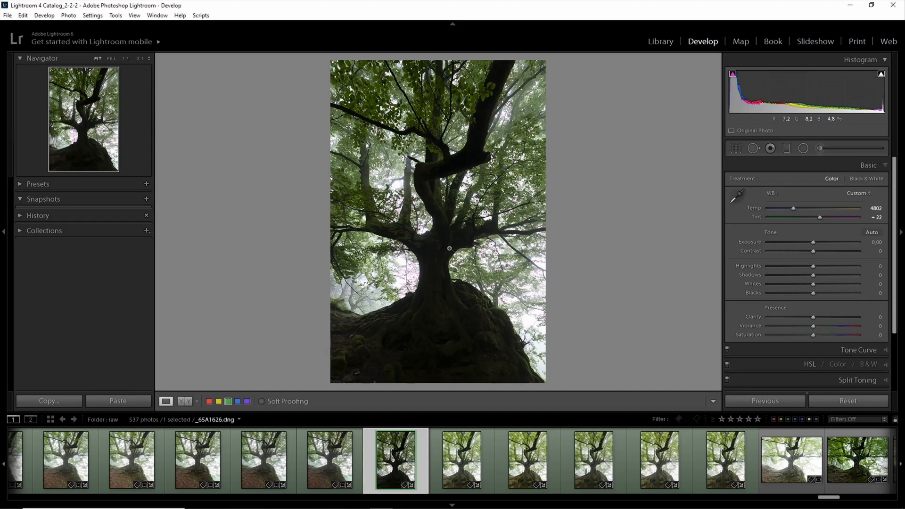
{"action": "mouse_move", "coordinate": [774, 262]}
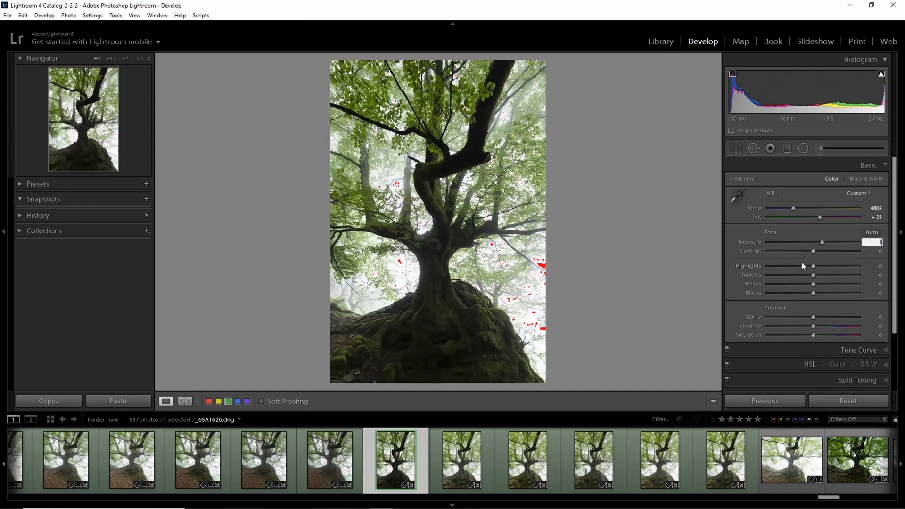
Step: Set Highlights -61, Shadows +8, Whites +17 and Blacks +3 on the tree photo
{"action": "left_click_drag", "start_coordinate": [812, 266], "coordinate": [779, 266]}
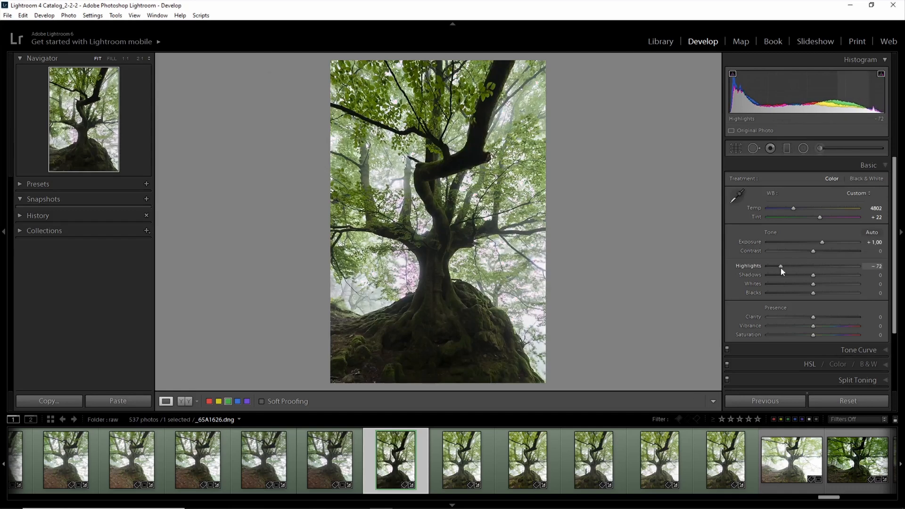
{"action": "left_click_drag", "start_coordinate": [780, 266], "coordinate": [787, 265]}
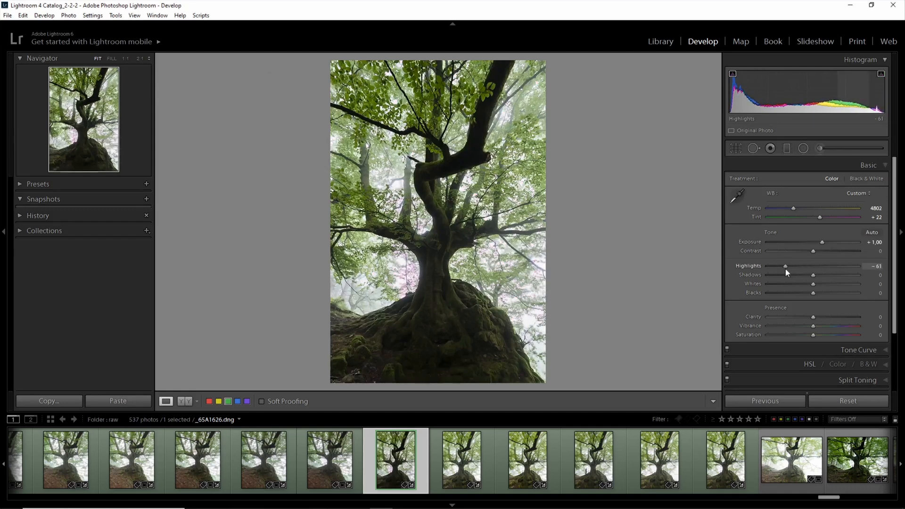
{"action": "left_click_drag", "start_coordinate": [814, 275], "coordinate": [815, 274]}
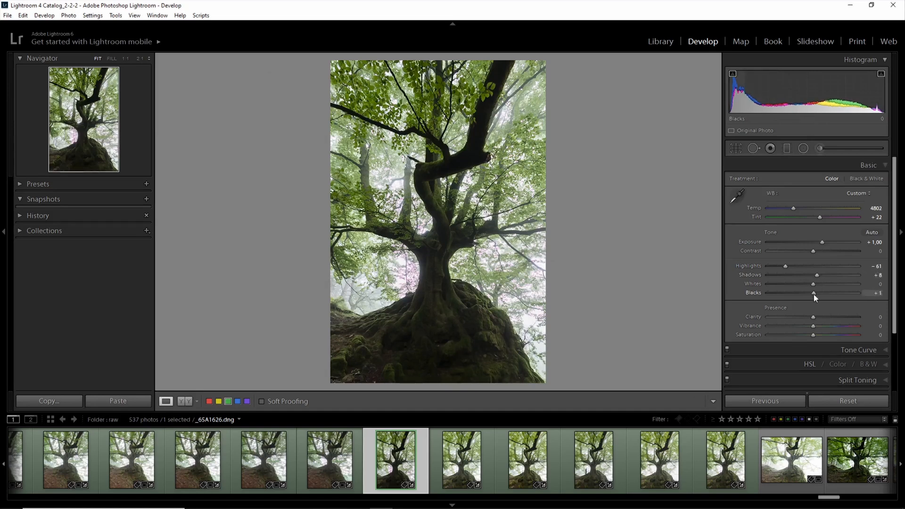
{"action": "left_click_drag", "start_coordinate": [814, 284], "coordinate": [804, 283]}
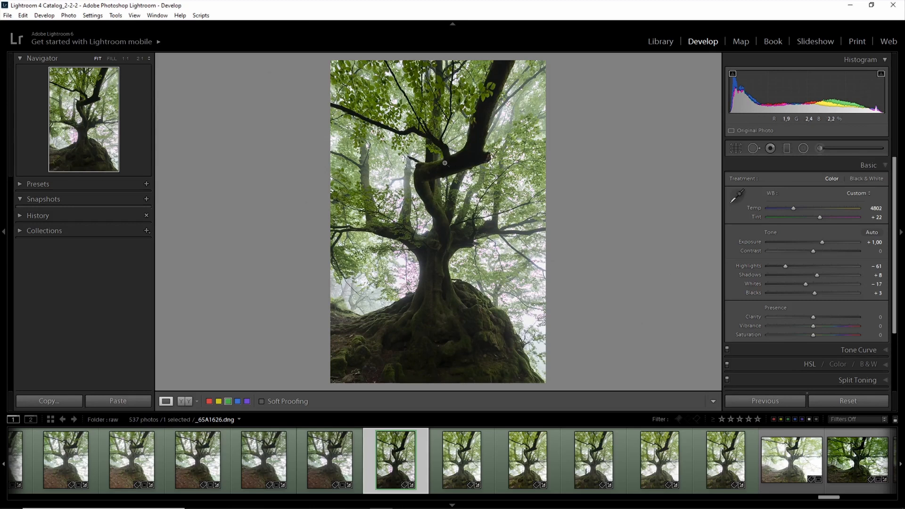
{"action": "left_click", "coordinate": [444, 163]}
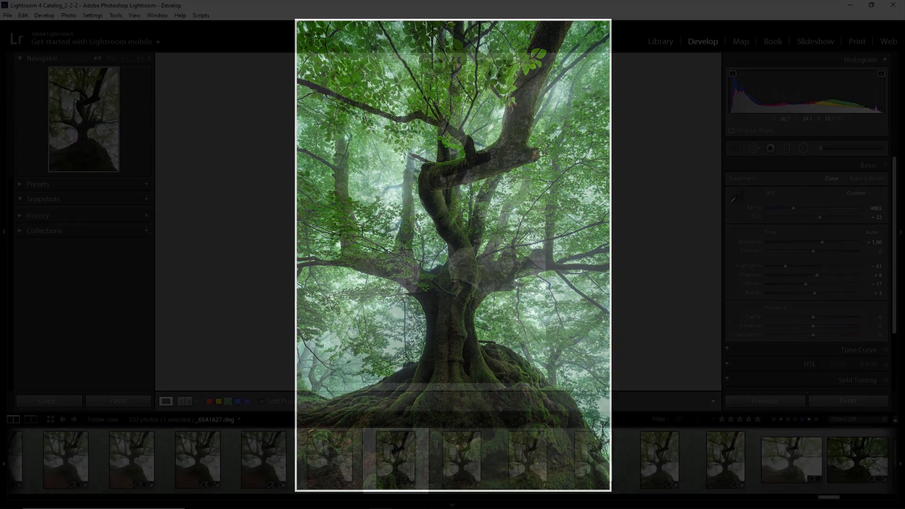
{"action": "left_click", "coordinate": [660, 41]}
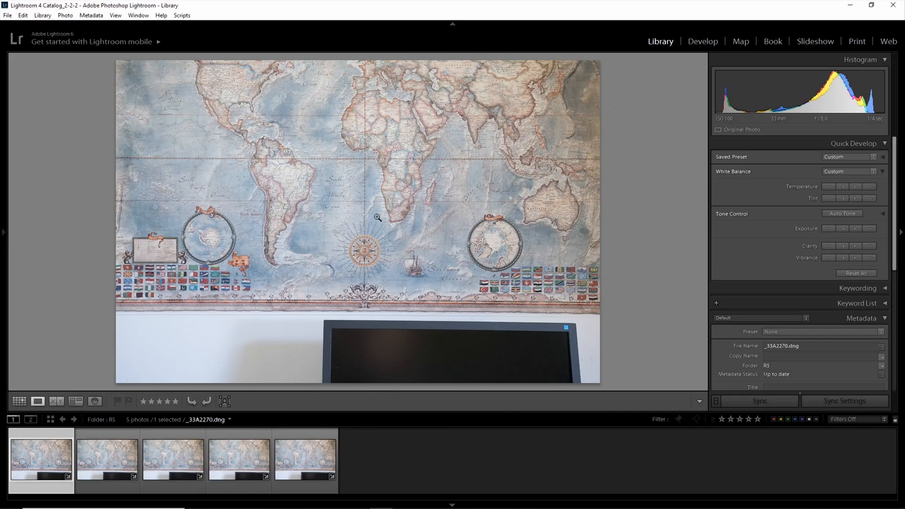
{"action": "mouse_move", "coordinate": [383, 265]}
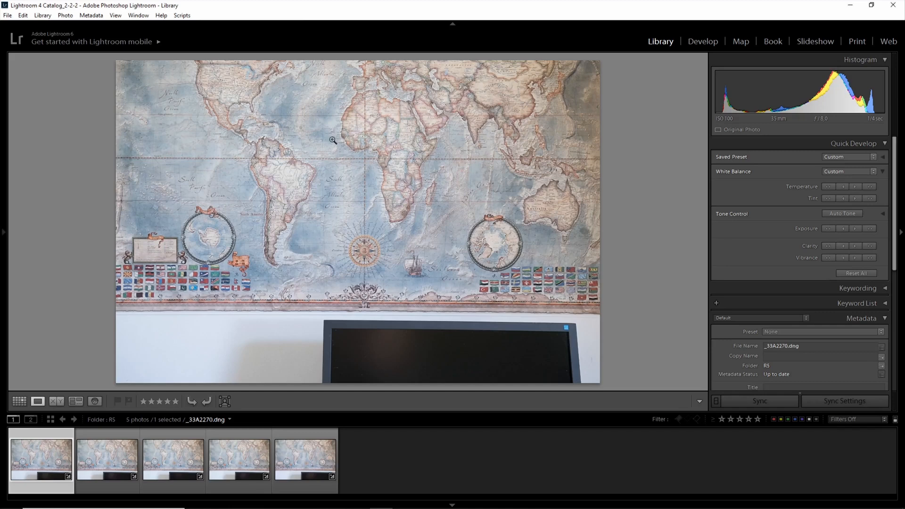
{"action": "left_click", "coordinate": [107, 458]}
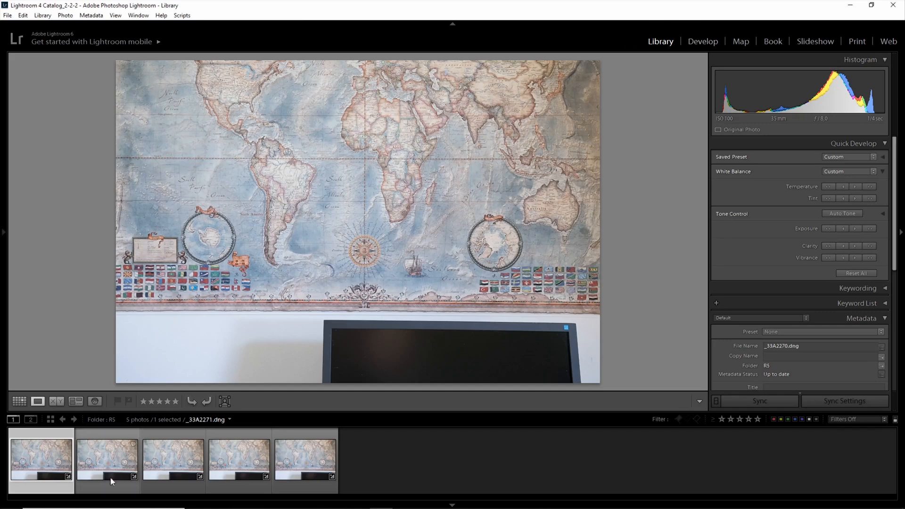
{"action": "left_click", "coordinate": [239, 459]}
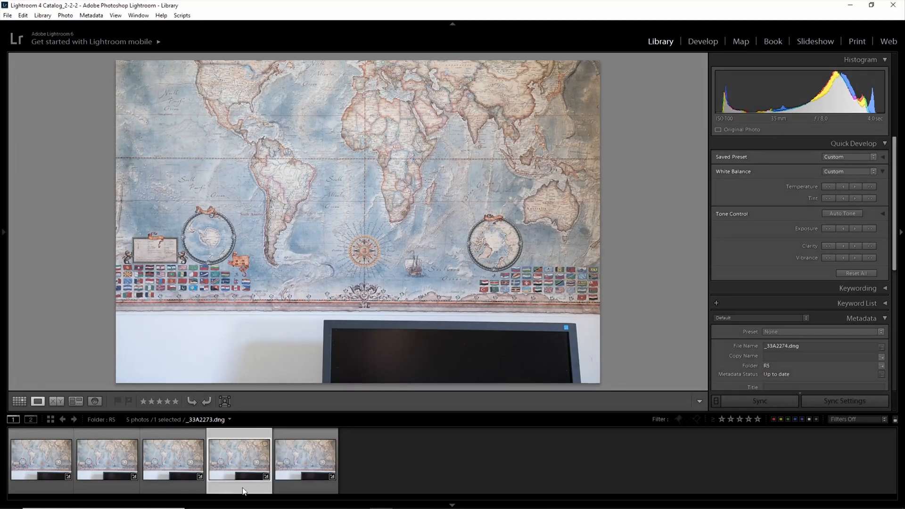
{"action": "left_click", "coordinate": [41, 458]}
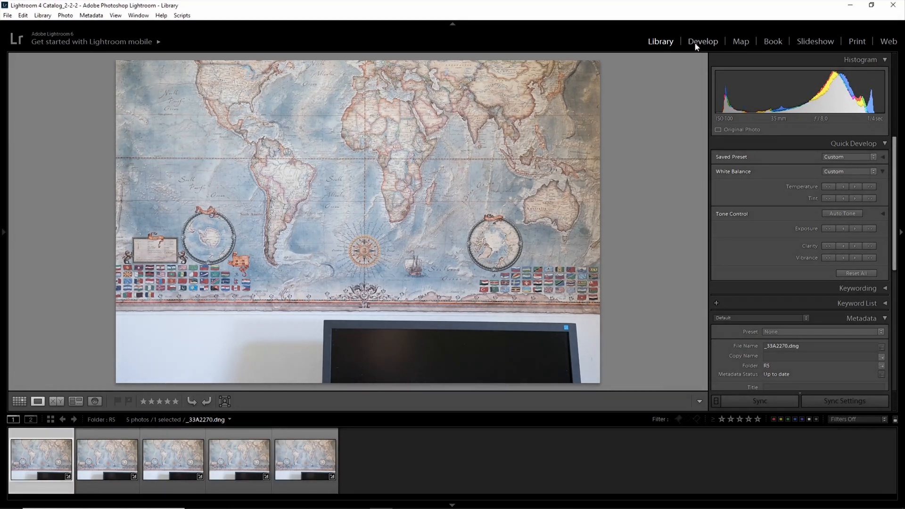
Step: Raise the first map shot's Exposure to +4.00 in Develop
{"action": "left_click", "coordinate": [702, 41]}
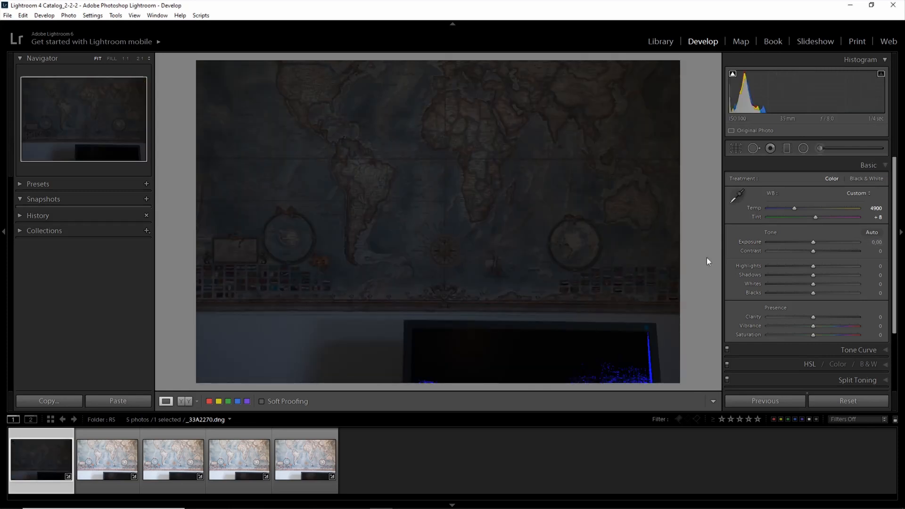
{"action": "mouse_move", "coordinate": [432, 143]}
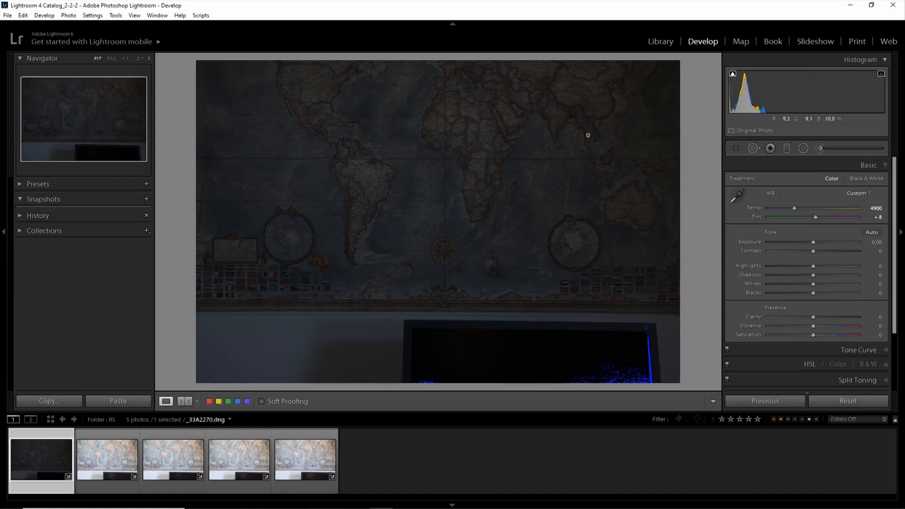
{"action": "mouse_move", "coordinate": [624, 131]}
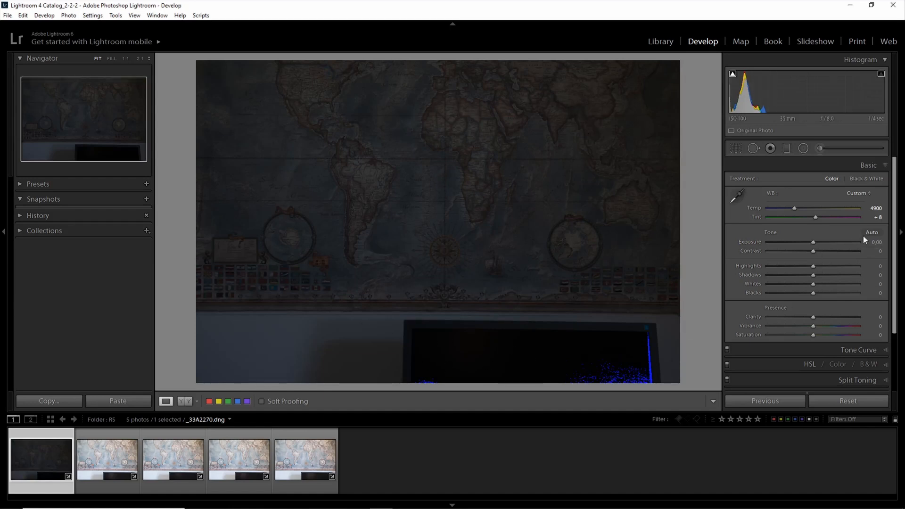
{"action": "type", "text": "4.00"}
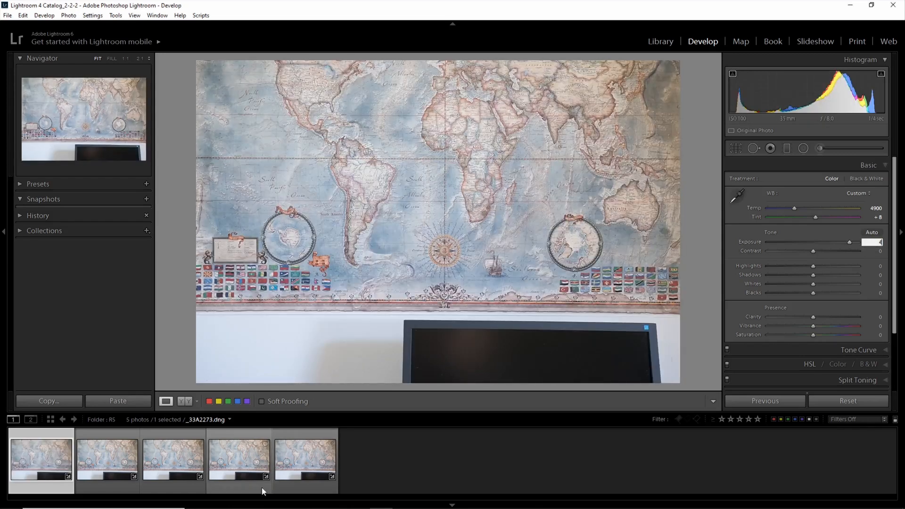
Step: Switch to the fourth filmstrip thumbnail, the ISO 1600 map shot
{"action": "left_click", "coordinate": [238, 458]}
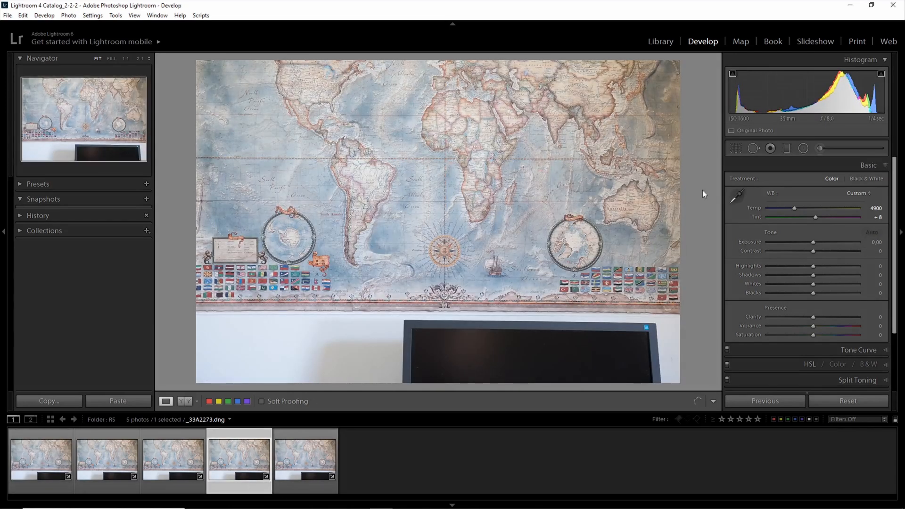
{"action": "mouse_move", "coordinate": [748, 124]}
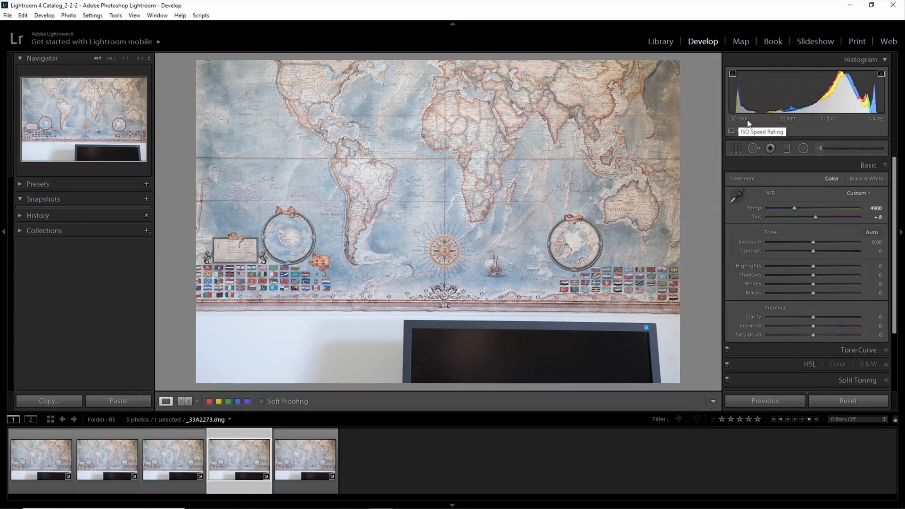
{"action": "mouse_move", "coordinate": [811, 129]}
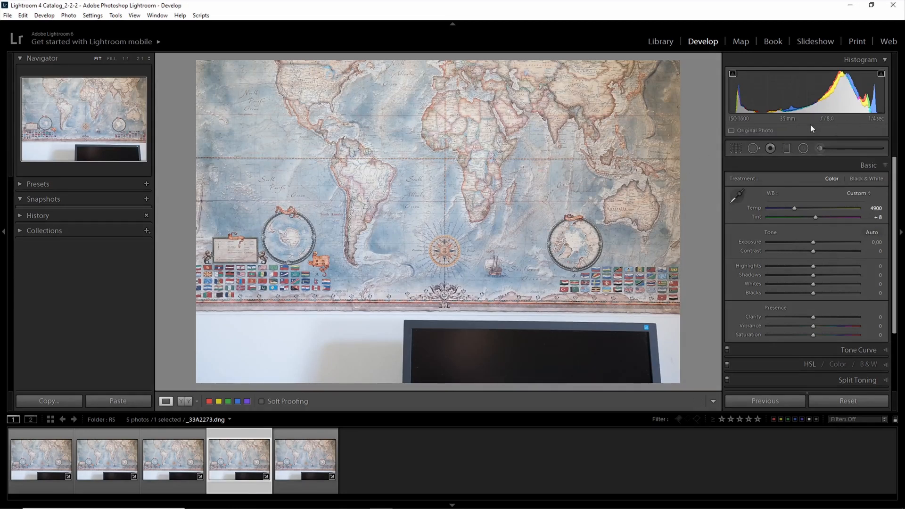
{"action": "mouse_move", "coordinate": [877, 119]}
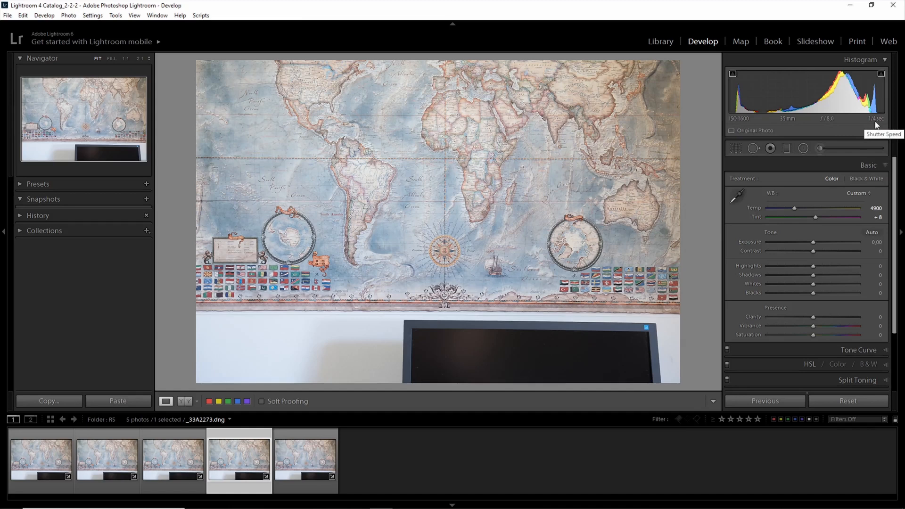
{"action": "mouse_move", "coordinate": [741, 125]}
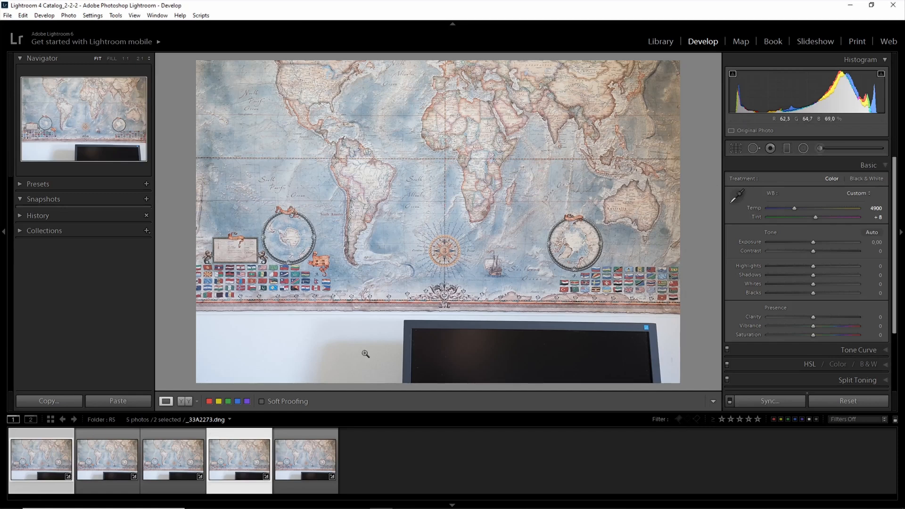
Step: Compare the brightened ISO 100 and ISO 1600 R5 shots side by side at 1:1 in Library
{"action": "left_click", "coordinate": [660, 41]}
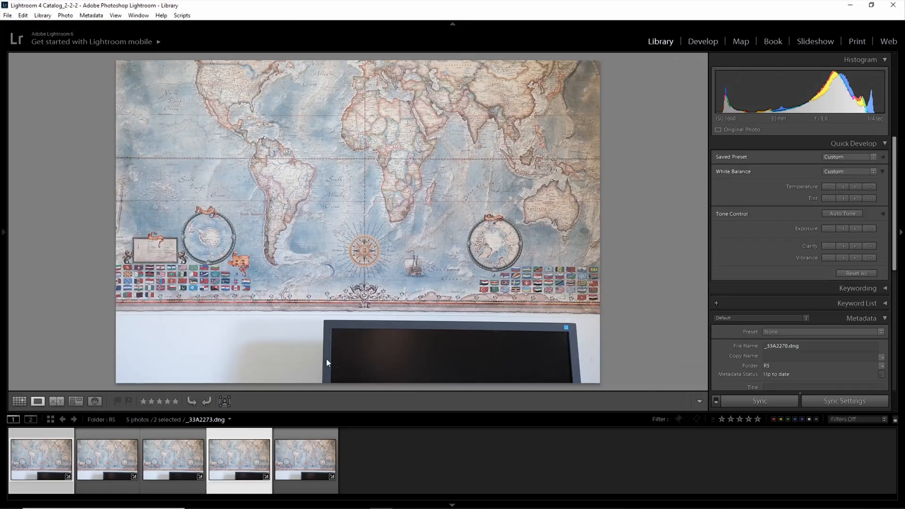
{"action": "left_click", "coordinate": [56, 400]}
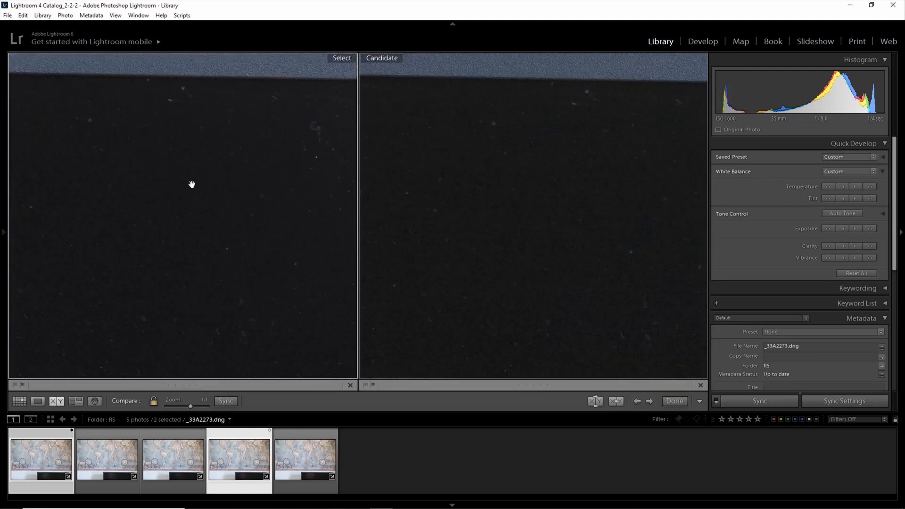
{"action": "mouse_move", "coordinate": [248, 299]}
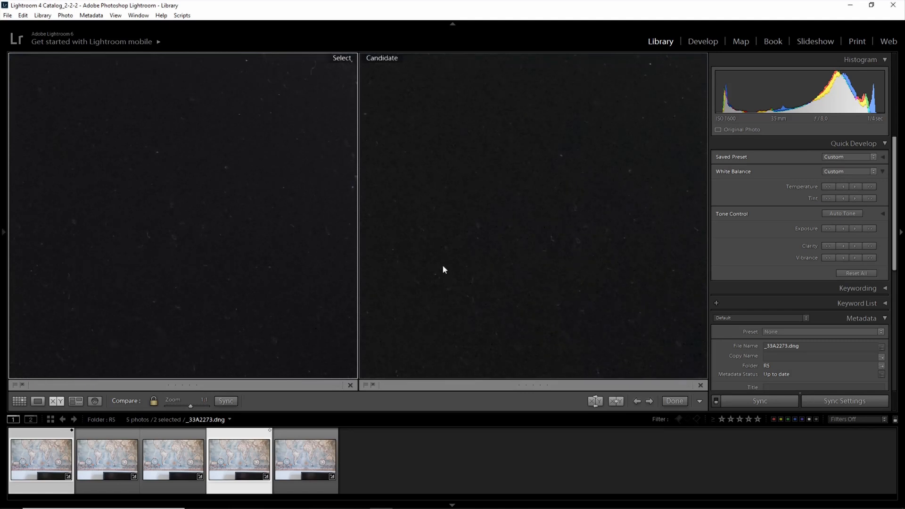
{"action": "mouse_move", "coordinate": [211, 244]}
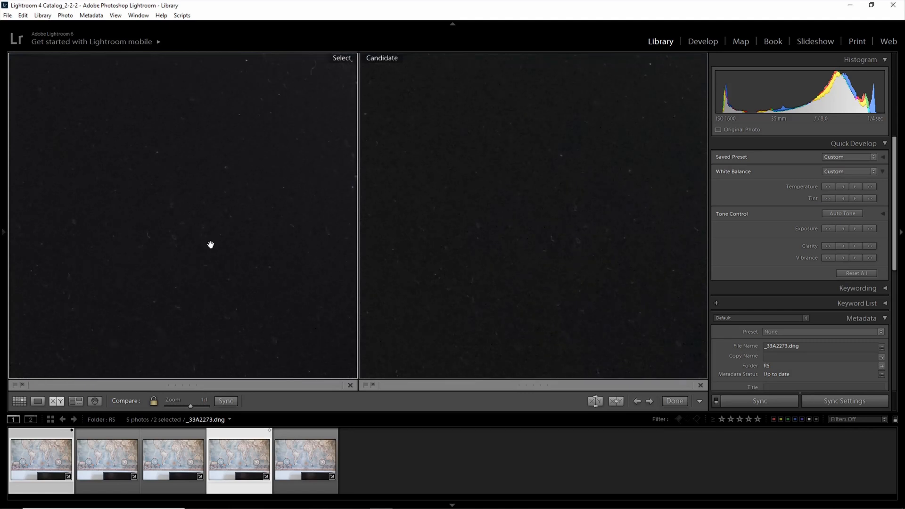
{"action": "mouse_move", "coordinate": [222, 266]}
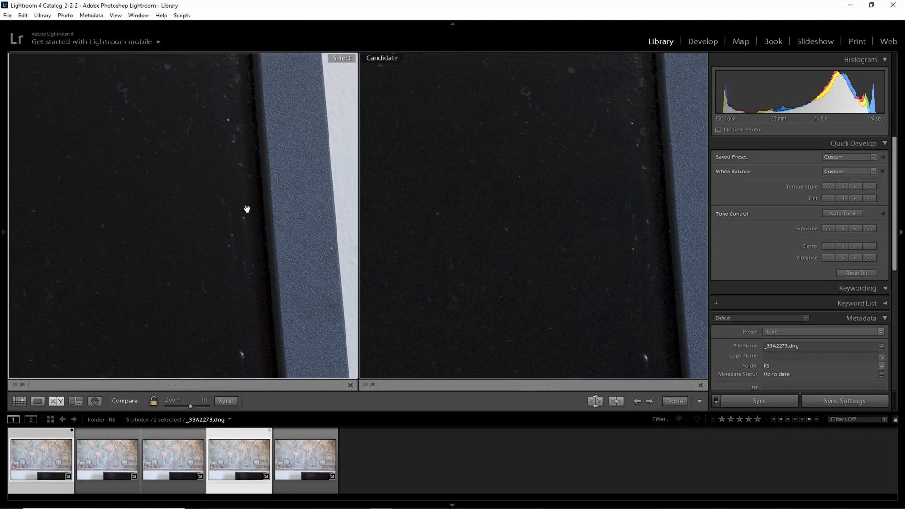
{"action": "mouse_move", "coordinate": [245, 221]}
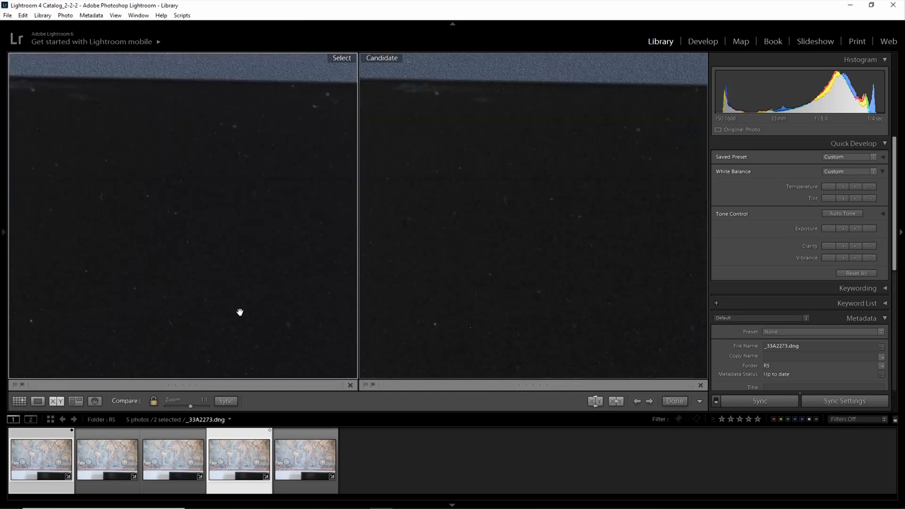
{"action": "left_click", "coordinate": [305, 458]}
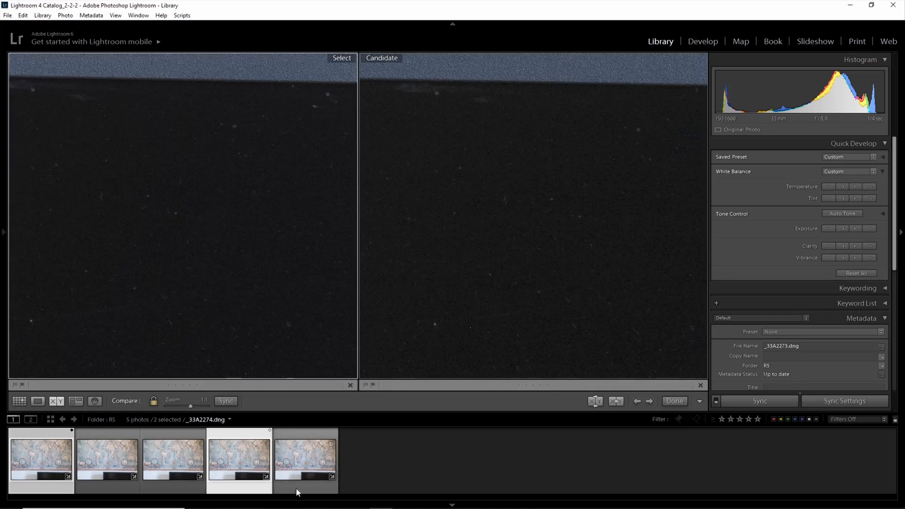
Step: Make the fifth R5 shot, the ISO 100 long exposure, the comparison Candidate
{"action": "left_click", "coordinate": [305, 458]}
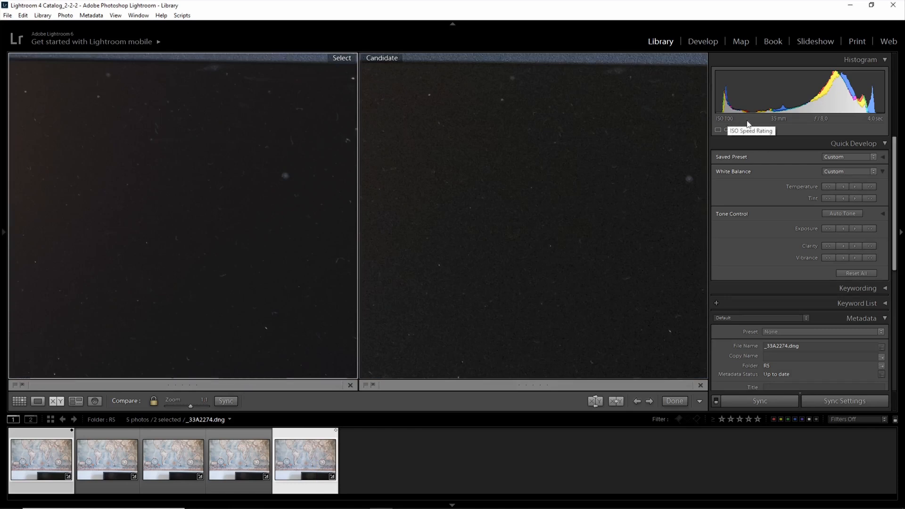
{"action": "mouse_move", "coordinate": [877, 120]}
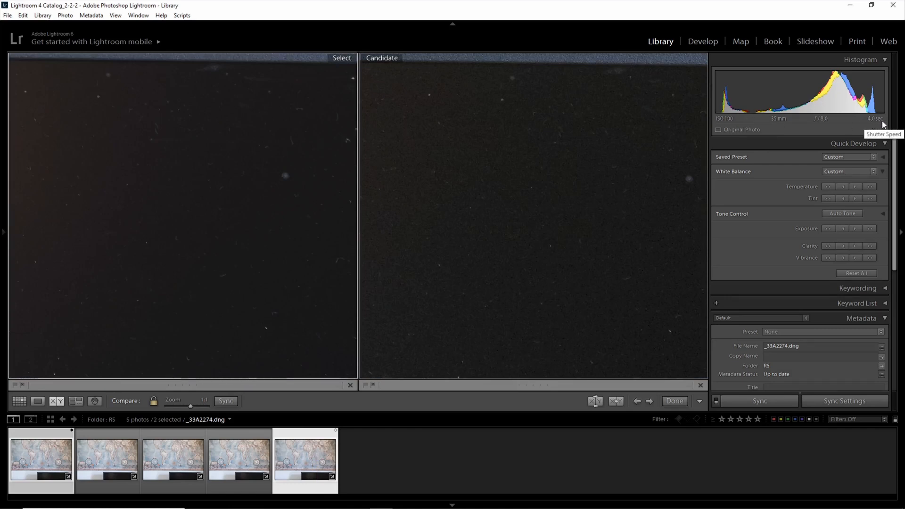
{"action": "mouse_move", "coordinate": [231, 237]}
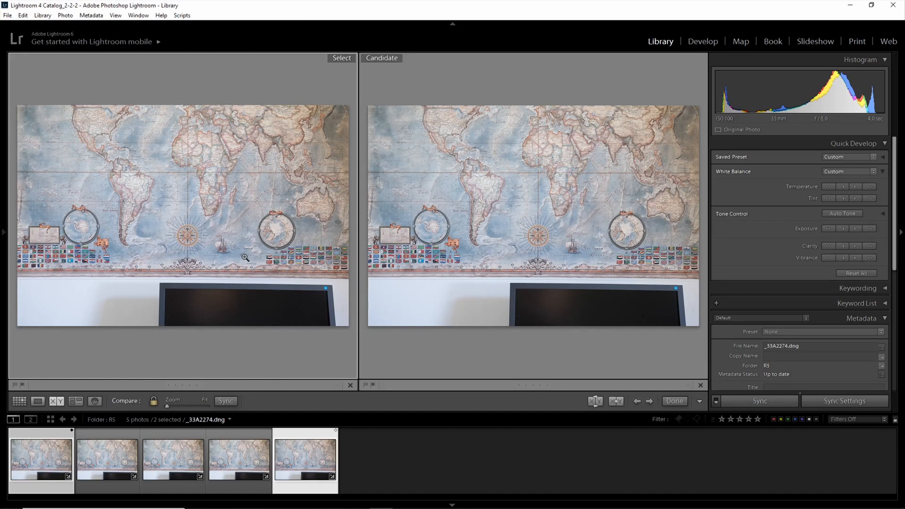
{"action": "mouse_move", "coordinate": [353, 178]}
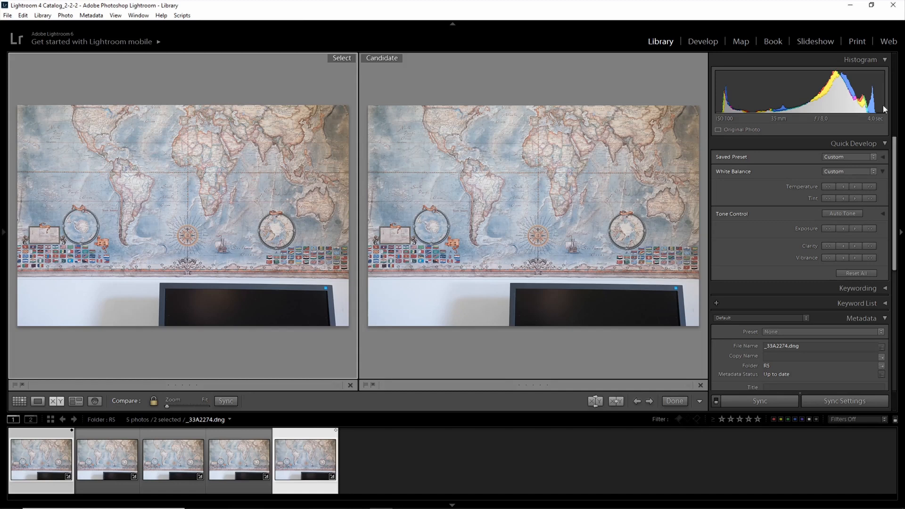
{"action": "mouse_move", "coordinate": [757, 102]}
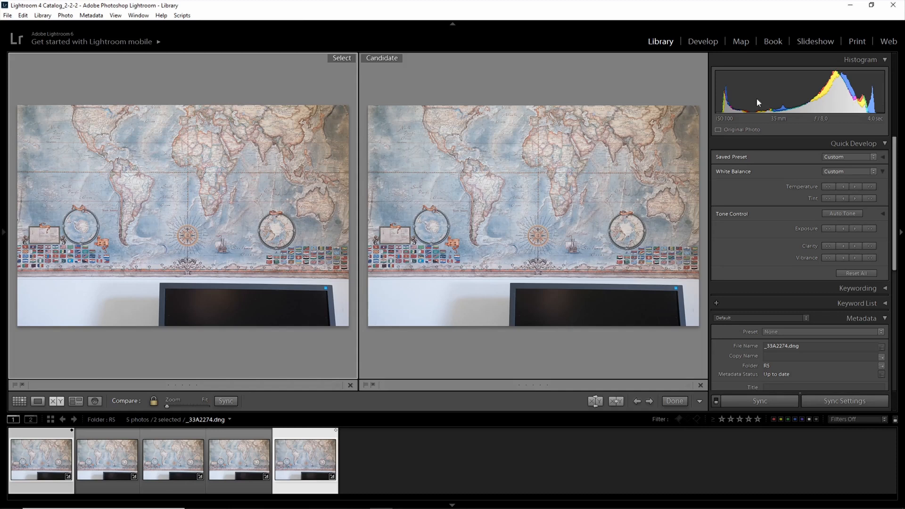
{"action": "mouse_move", "coordinate": [882, 110]}
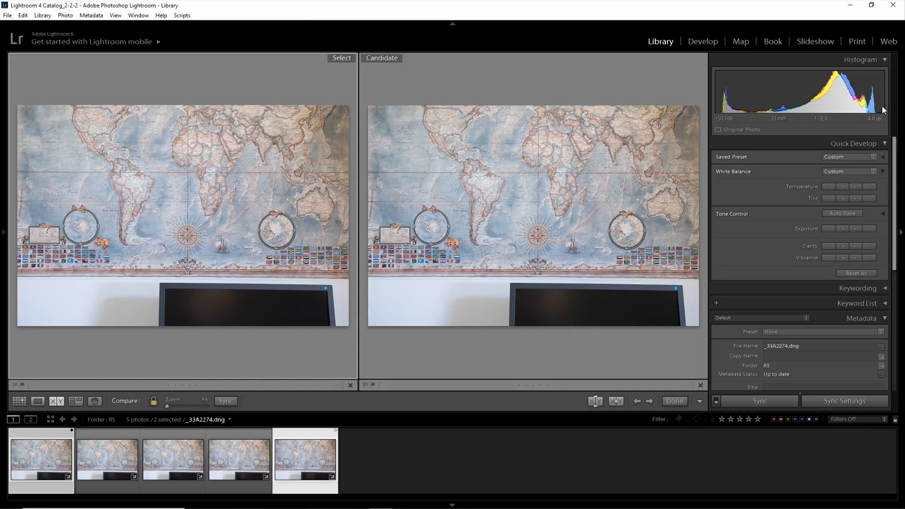
{"action": "mouse_move", "coordinate": [879, 112]}
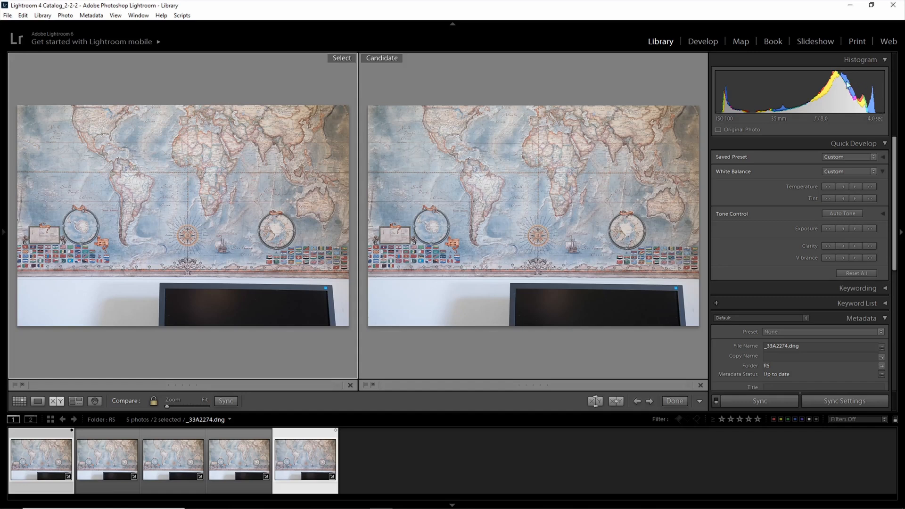
{"action": "mouse_move", "coordinate": [250, 214]}
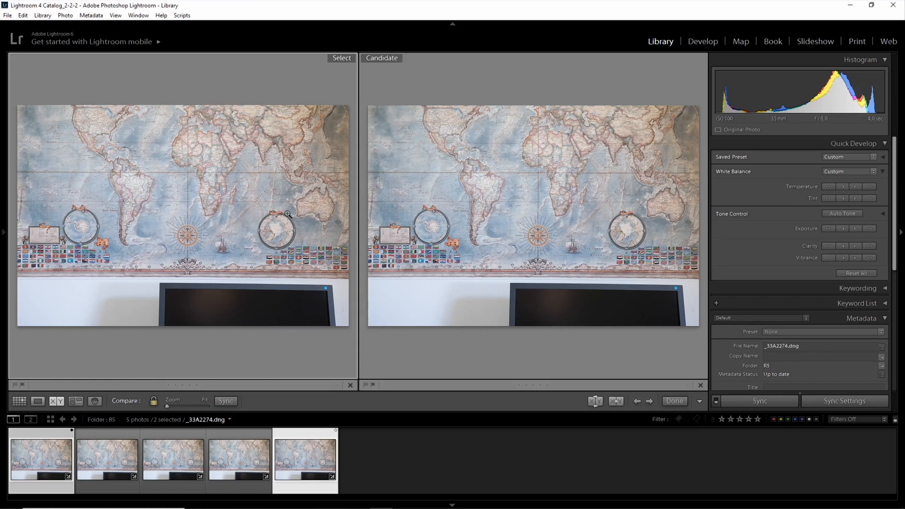
{"action": "mouse_move", "coordinate": [158, 174]}
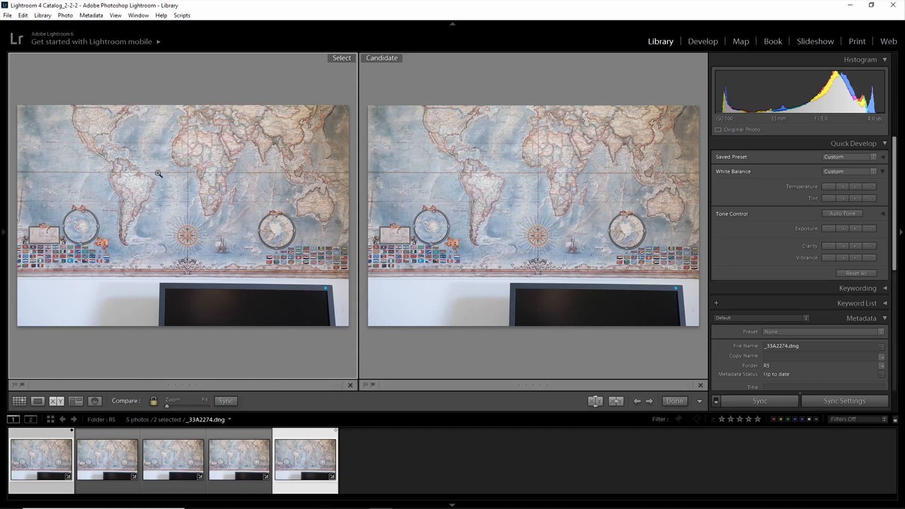
Step: Switch the comparison to the 5DsR folder's map shots
{"action": "left_click", "coordinate": [106, 458]}
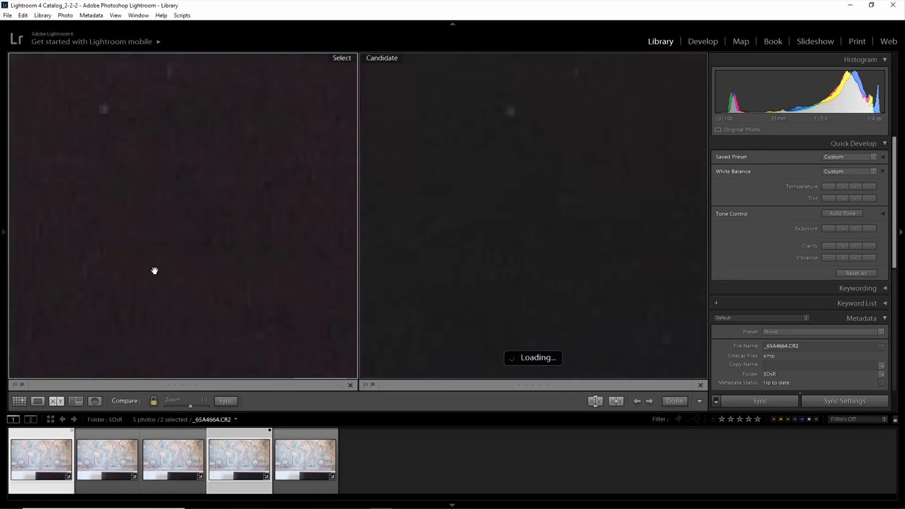
{"action": "mouse_move", "coordinate": [169, 193]}
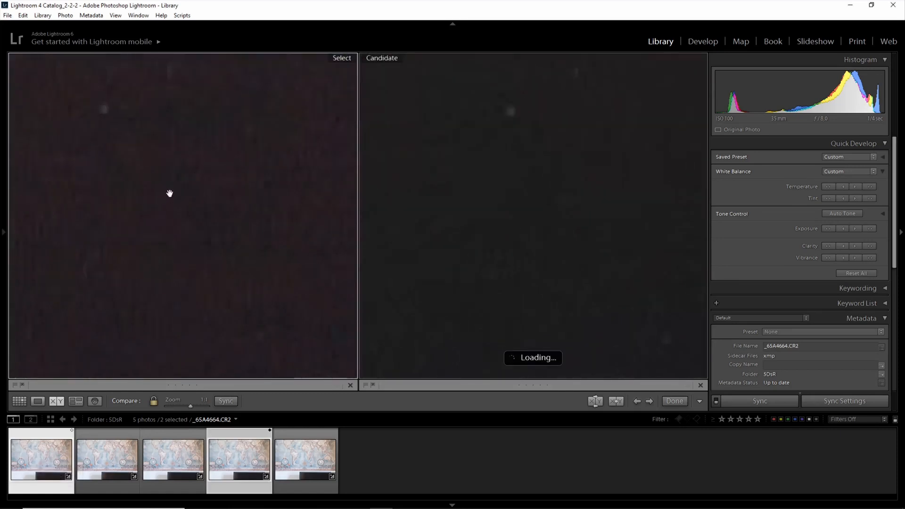
{"action": "mouse_move", "coordinate": [182, 204]}
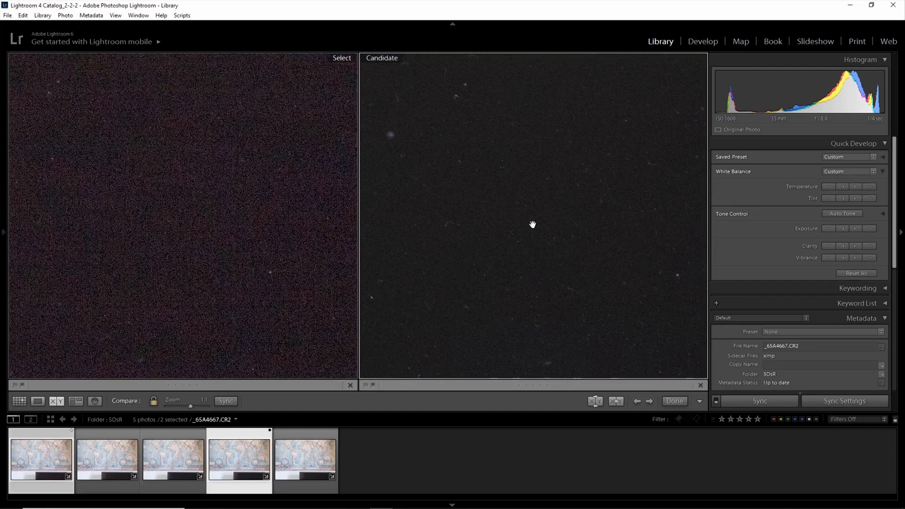
{"action": "mouse_move", "coordinate": [249, 219]}
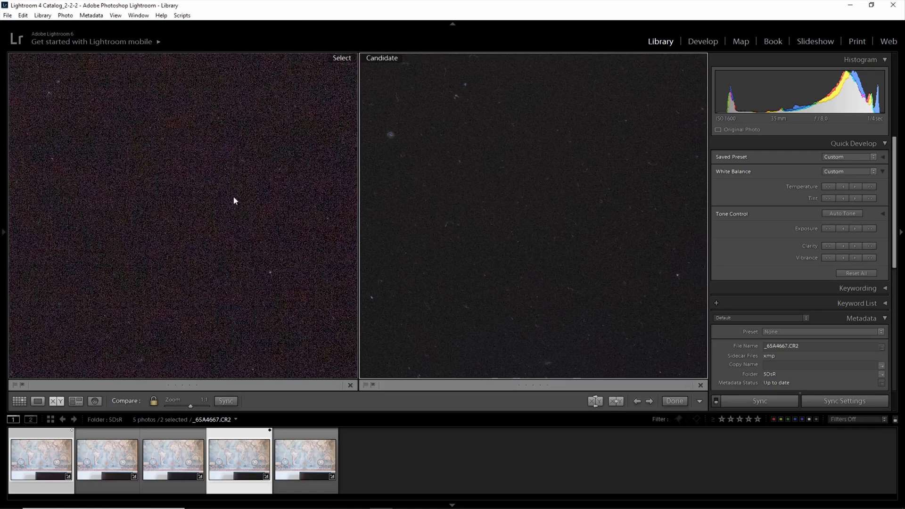
Step: Load the second 5DsR shot as Candidate beside the ISO 1600 frame
{"action": "left_click", "coordinate": [106, 458]}
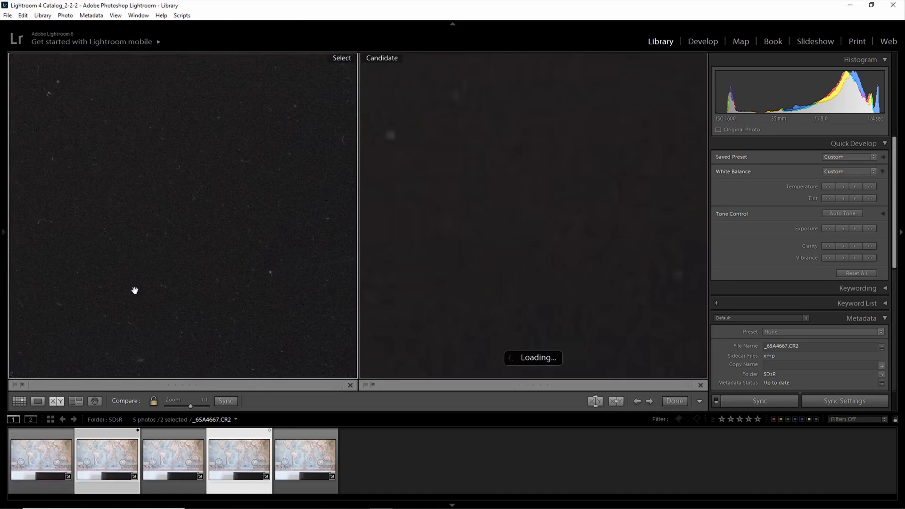
{"action": "mouse_move", "coordinate": [154, 236]}
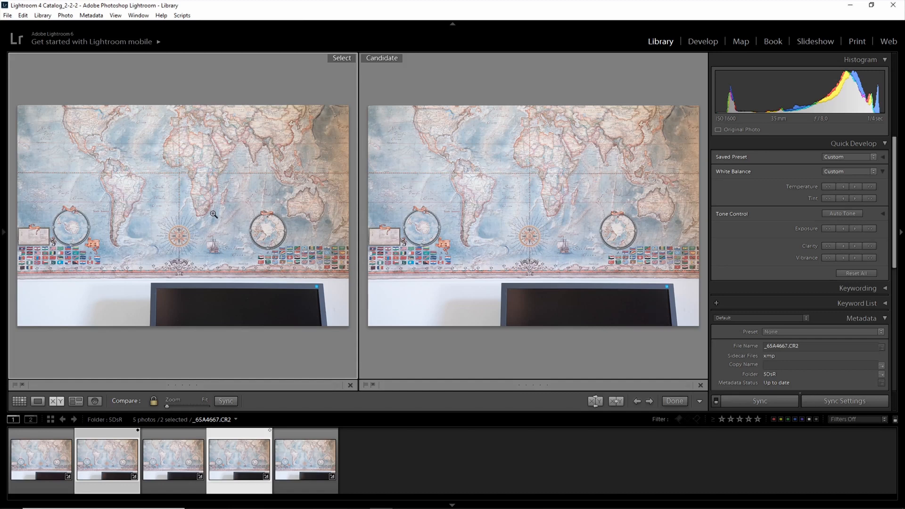
{"action": "mouse_move", "coordinate": [215, 273]}
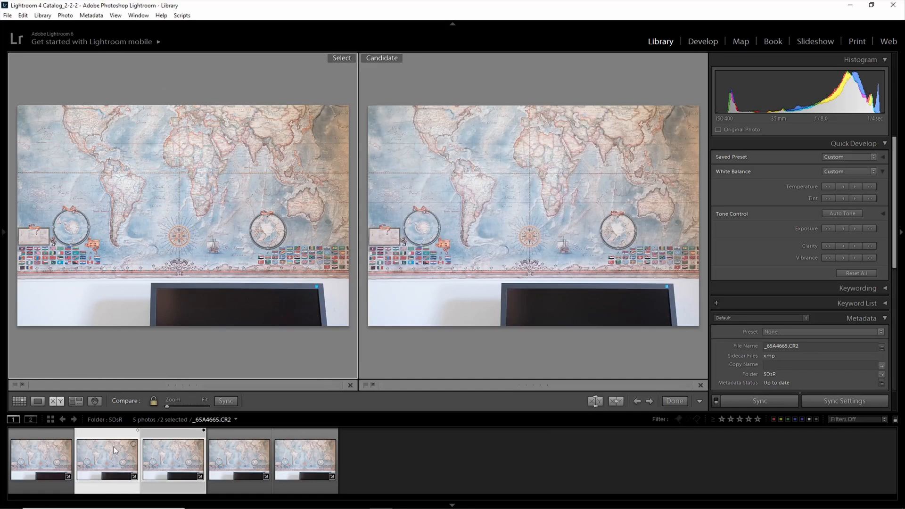
Step: Enter Develop and load the dark first 5DsR map shot
{"action": "left_click", "coordinate": [702, 41]}
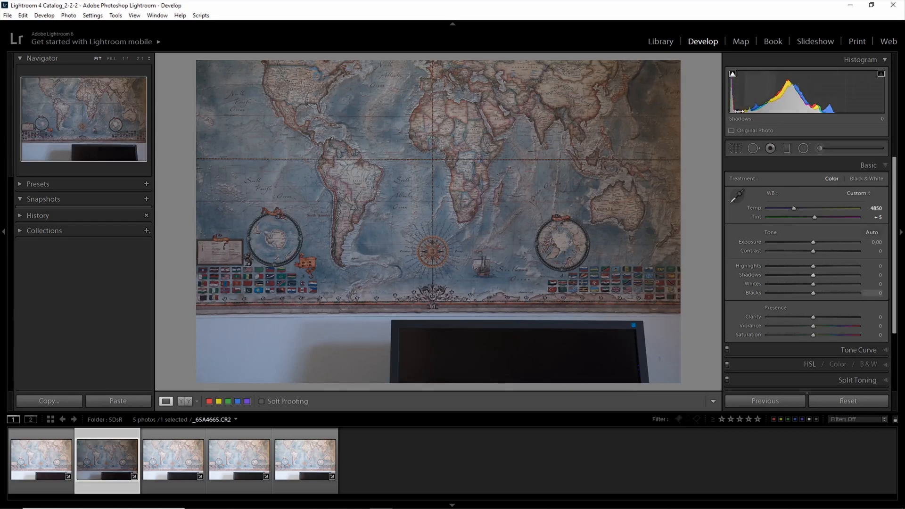
{"action": "mouse_move", "coordinate": [435, 341]}
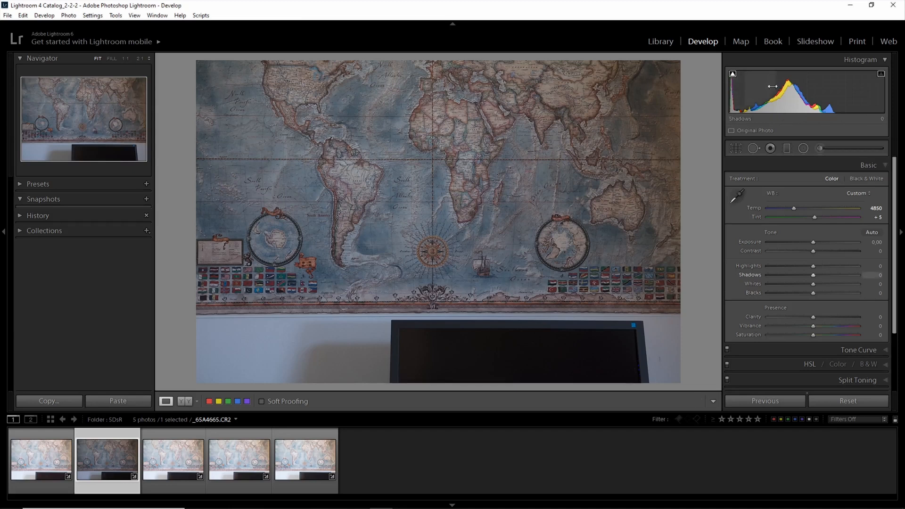
{"action": "mouse_move", "coordinate": [801, 93]}
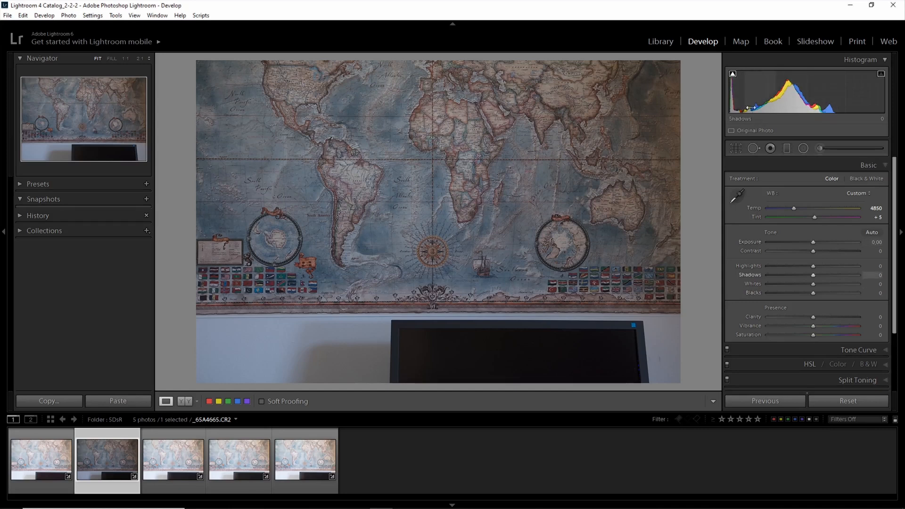
{"action": "mouse_move", "coordinate": [787, 89]}
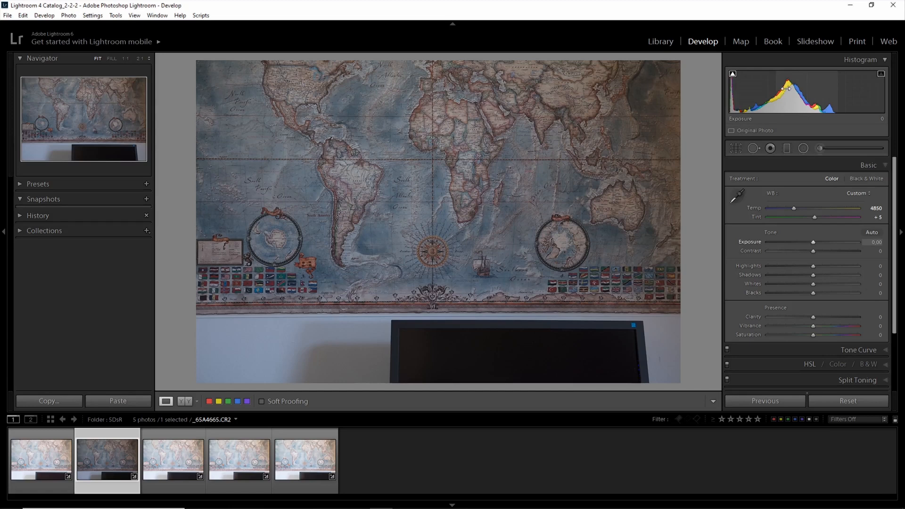
{"action": "left_click", "coordinate": [41, 458]}
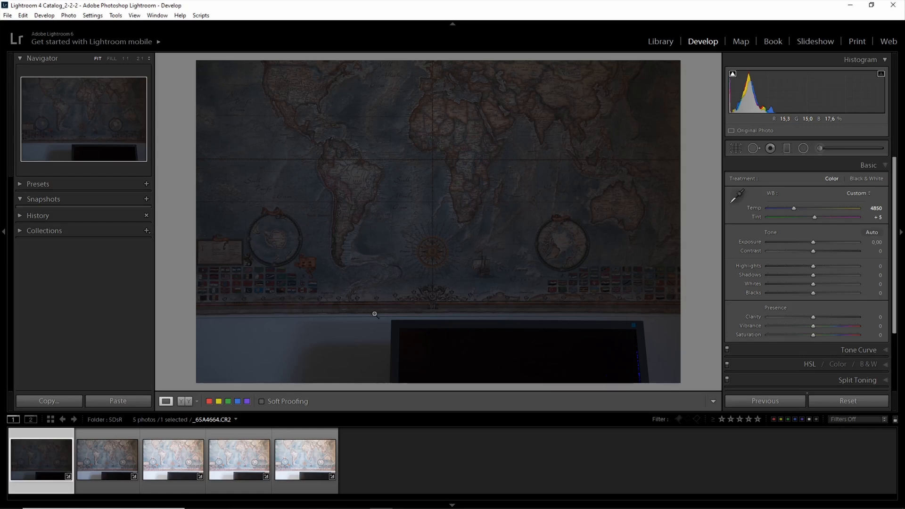
Step: Return to Library to compare the R5 and 5DsR ISO 1600 shots from the ISO-Invariance folder
{"action": "left_click", "coordinate": [659, 41]}
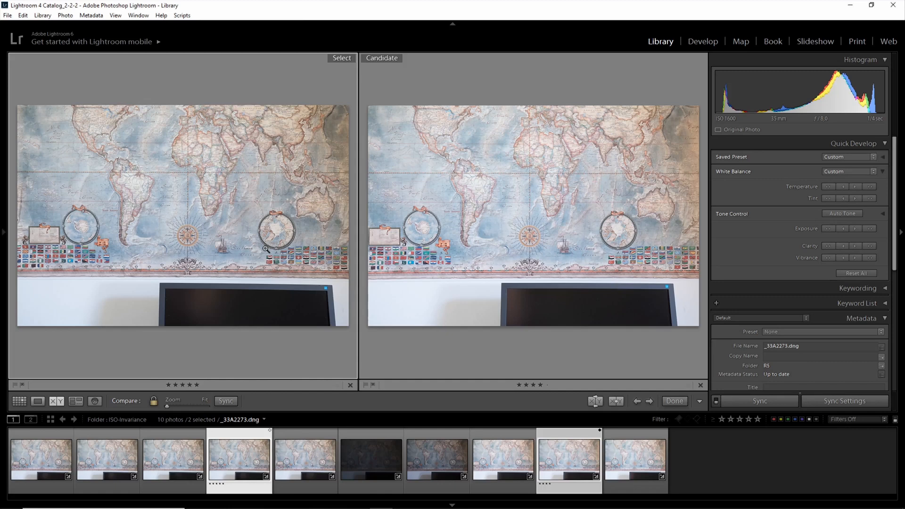
{"action": "mouse_move", "coordinate": [484, 233]}
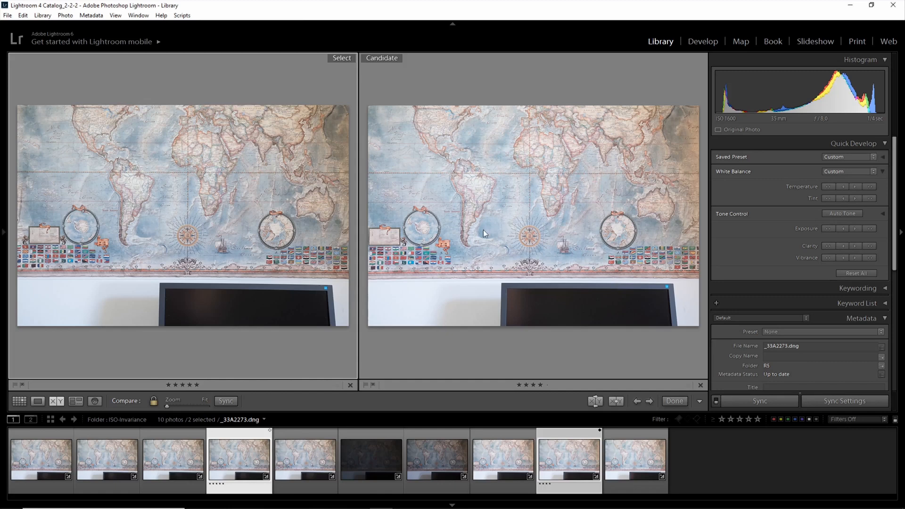